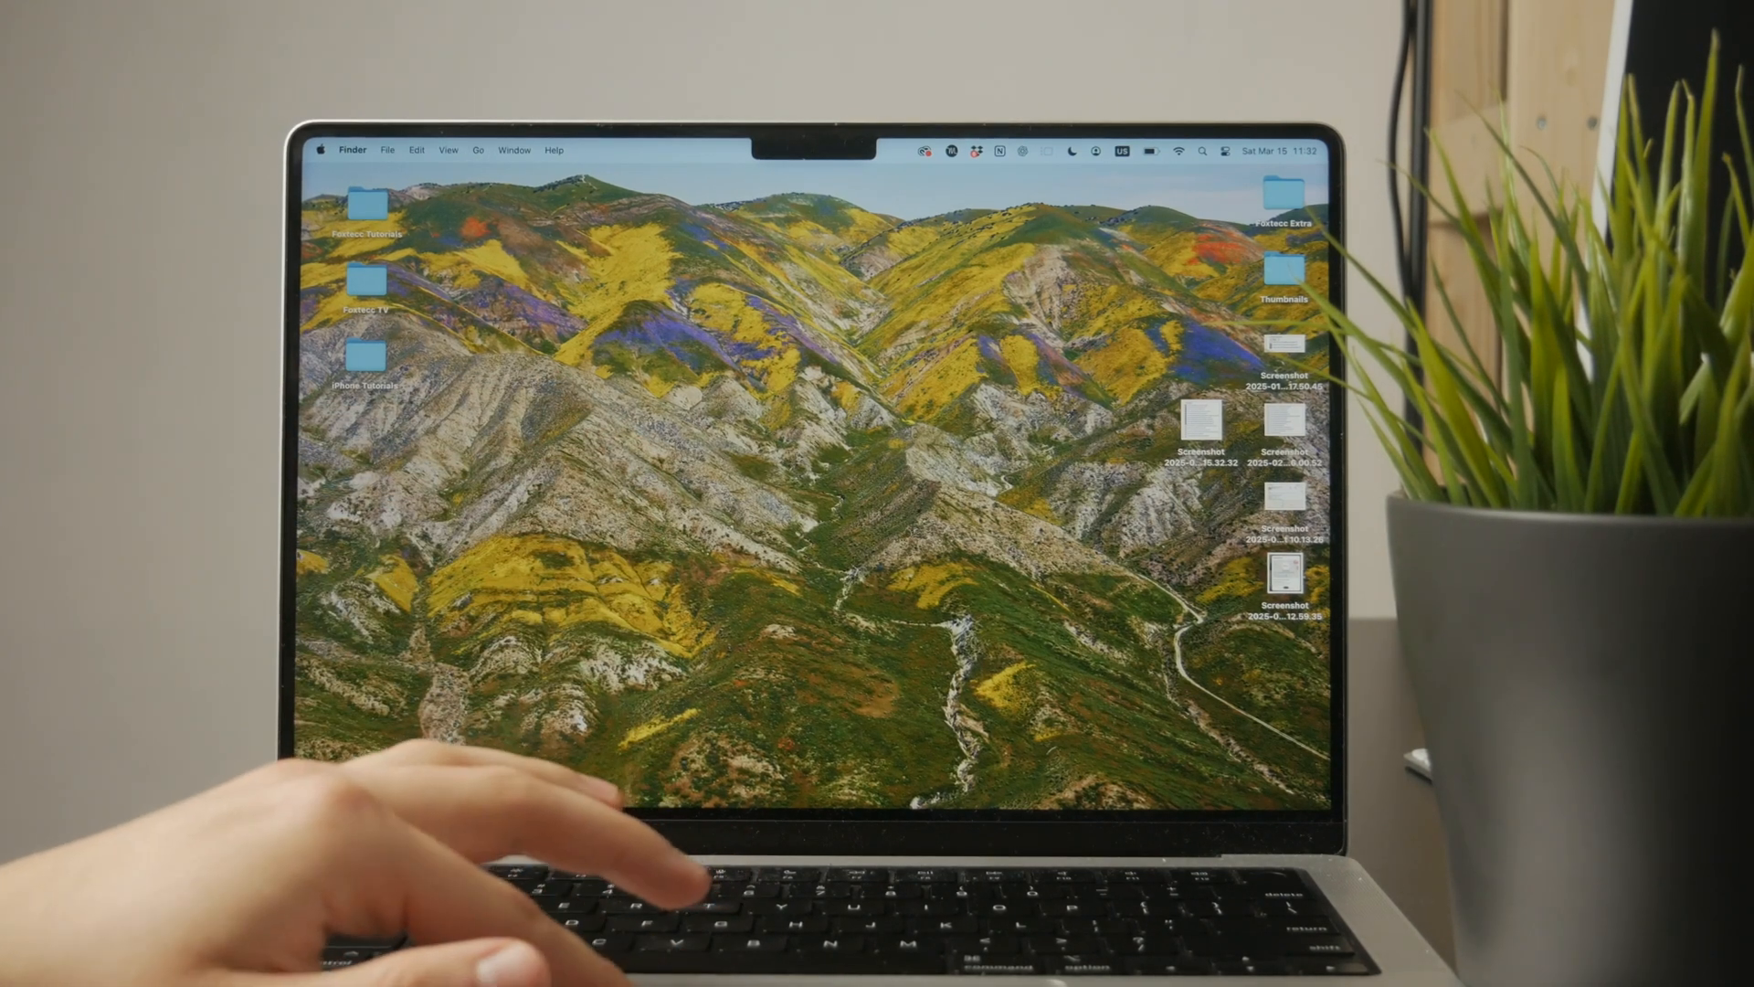
Step: Select the iPhone Tutorials folder on the desktop
left_click(362, 360)
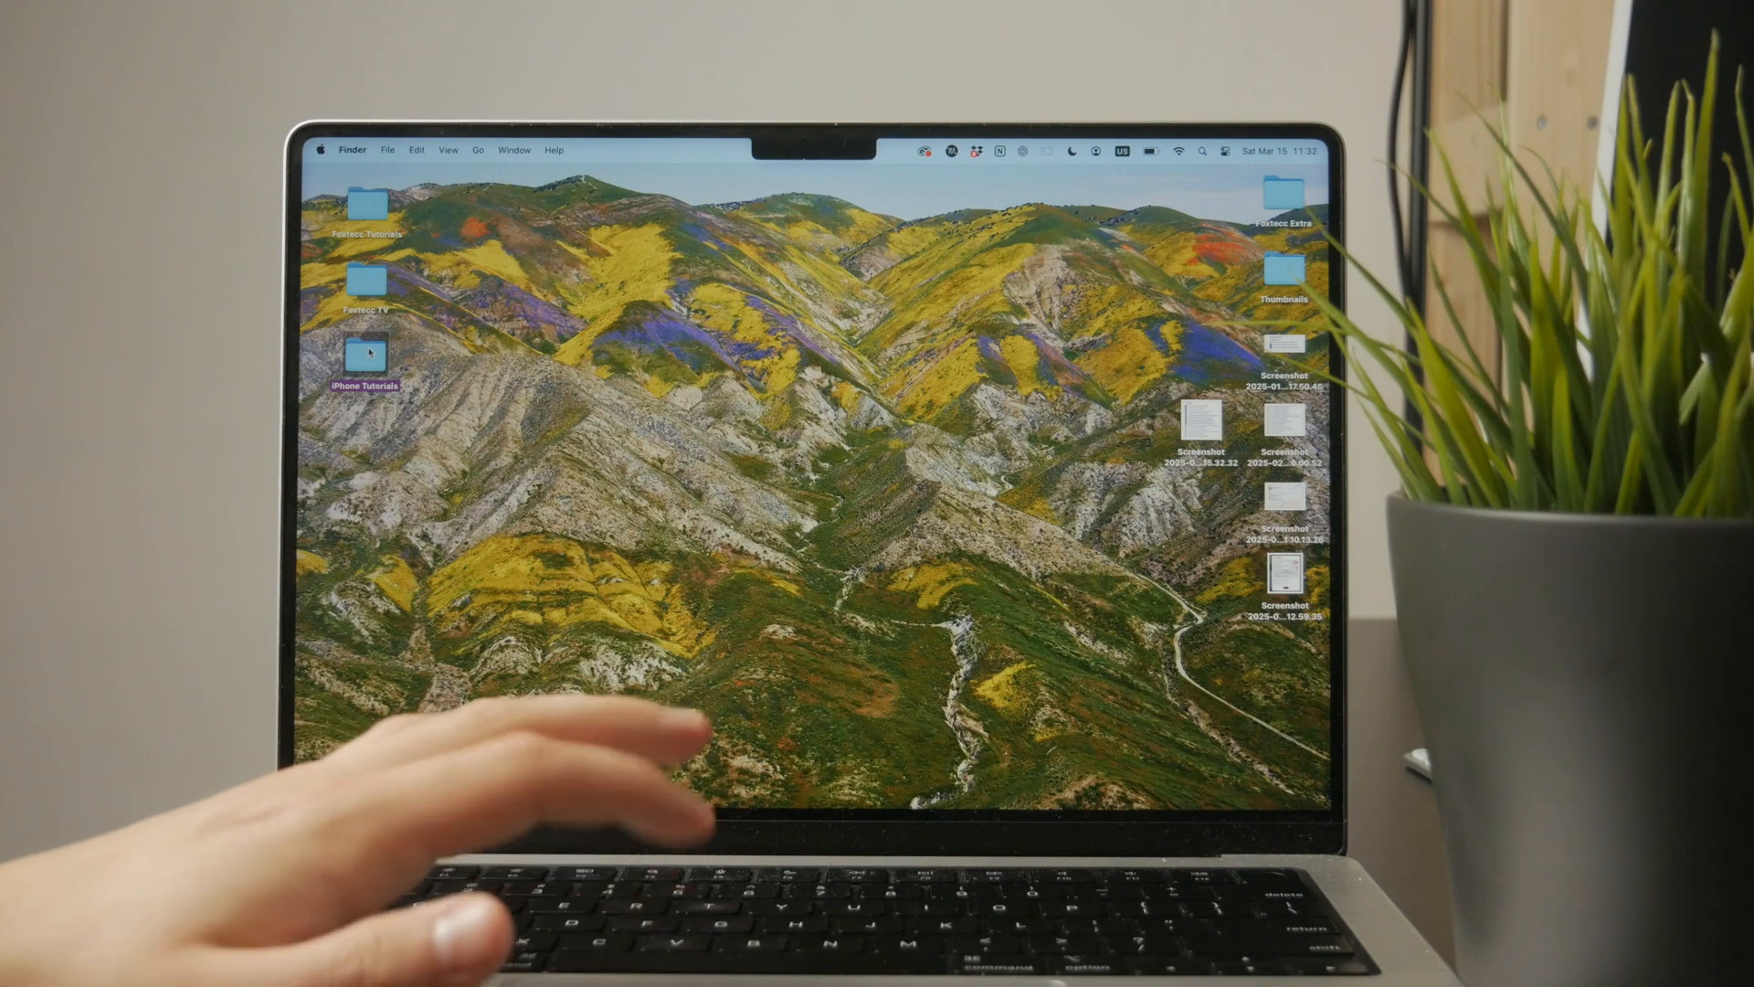
double_click(363, 355)
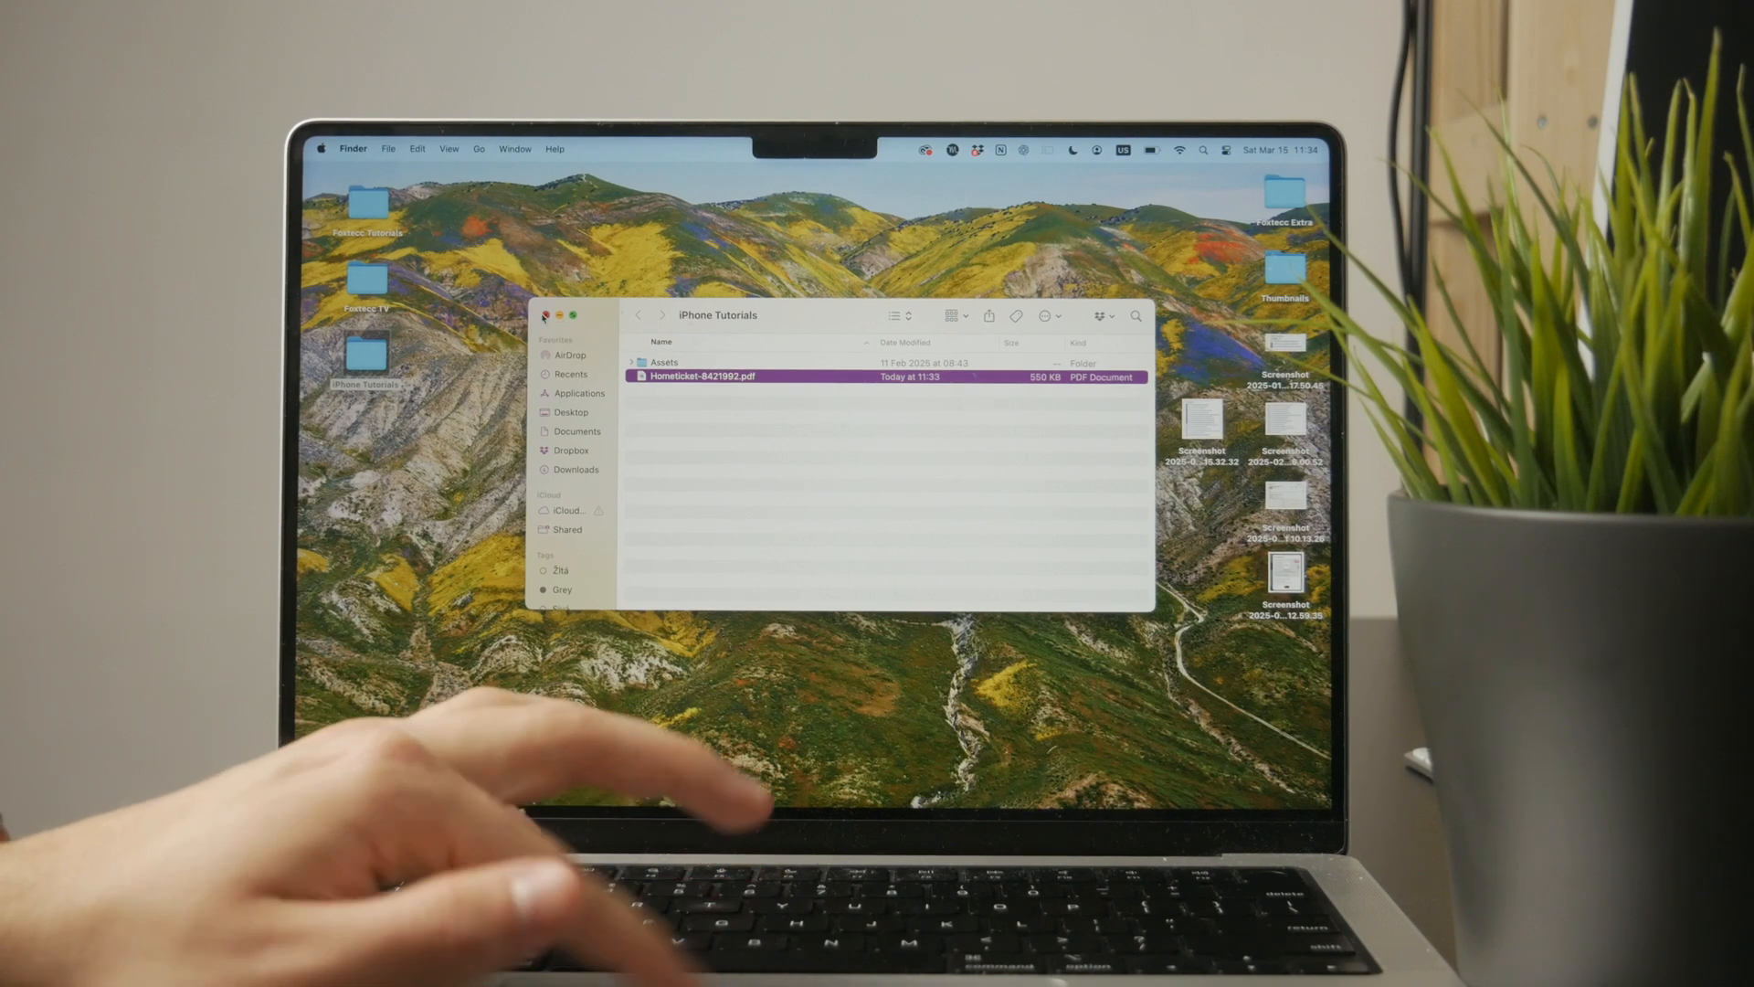
Step: Close the iPhone Tutorials window containing HomeTicket-8421892.pdf
left_click(547, 315)
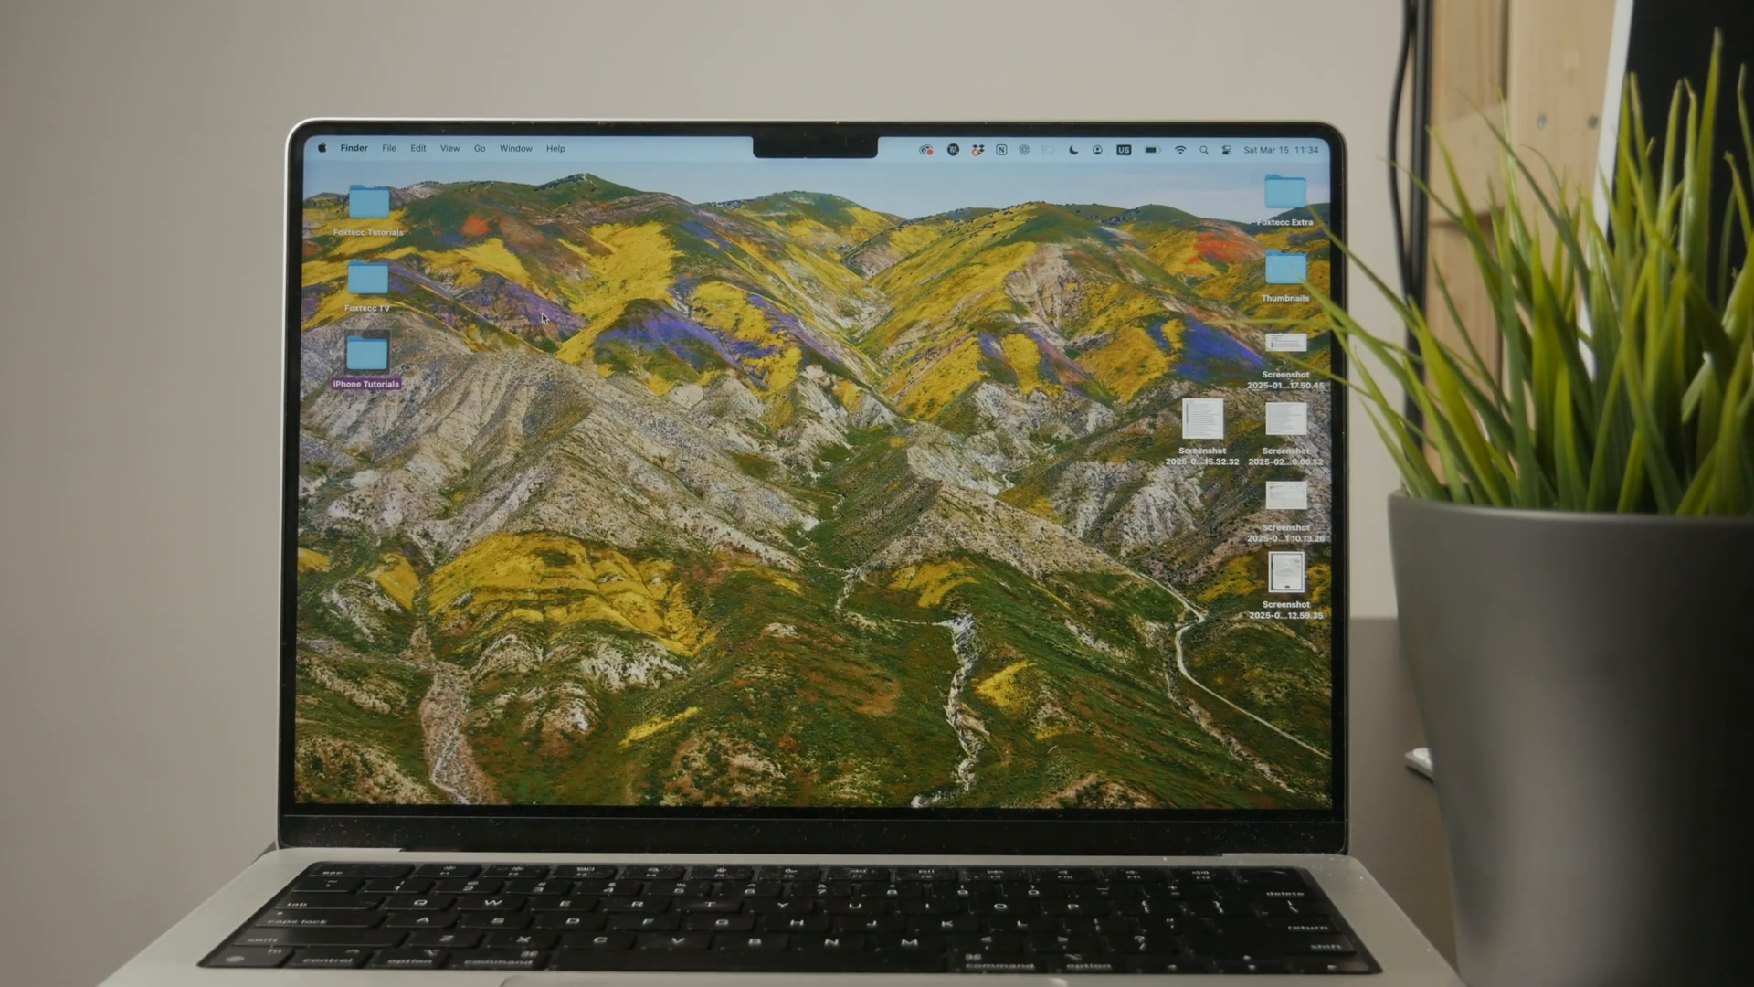